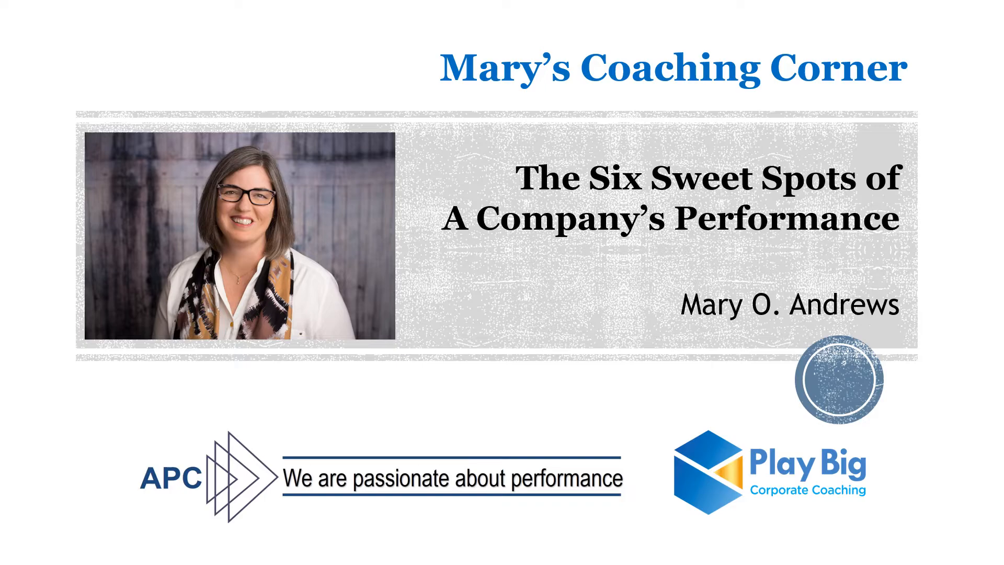
- Advance from the title slide to sweet spot 1, Create an Environment of Success
{"action": "key", "text": "Right"}
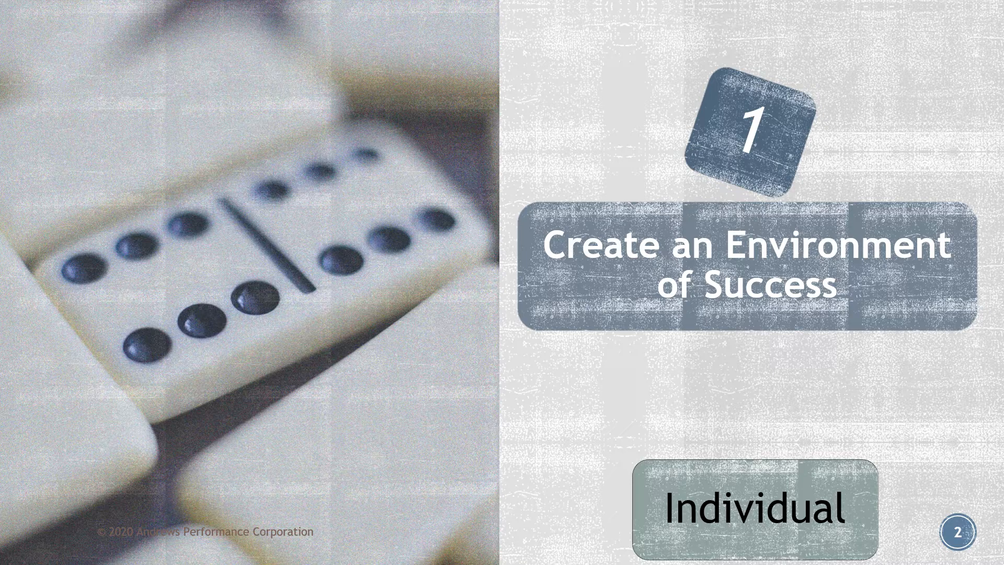
- Advance to sweet spot 2, Coach Performance vs Manage People
{"action": "key", "text": "Right"}
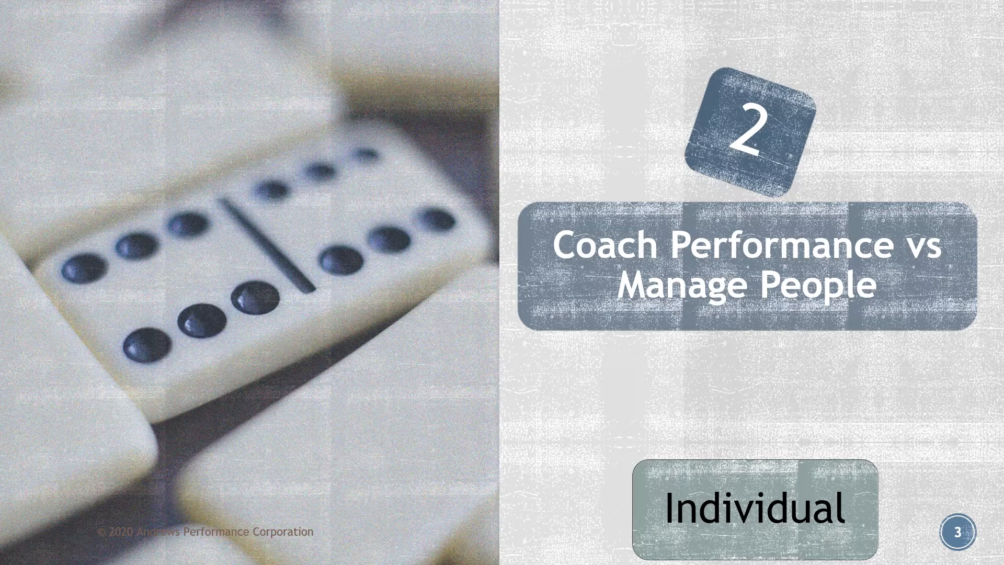
- Advance toward sweet spot 5, Integrate Strategic Planning into the Annual Business Cycle
{"action": "key", "text": "Right"}
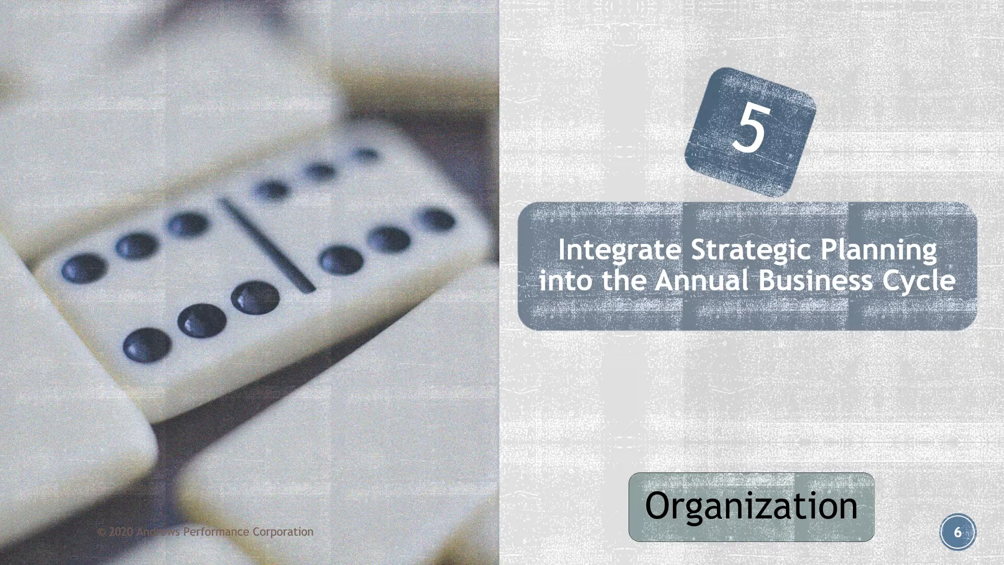
- Advance through sweet spot 6, Be Intentional with the Human Experience, to the Technical/Human summary
{"action": "key", "text": "right"}
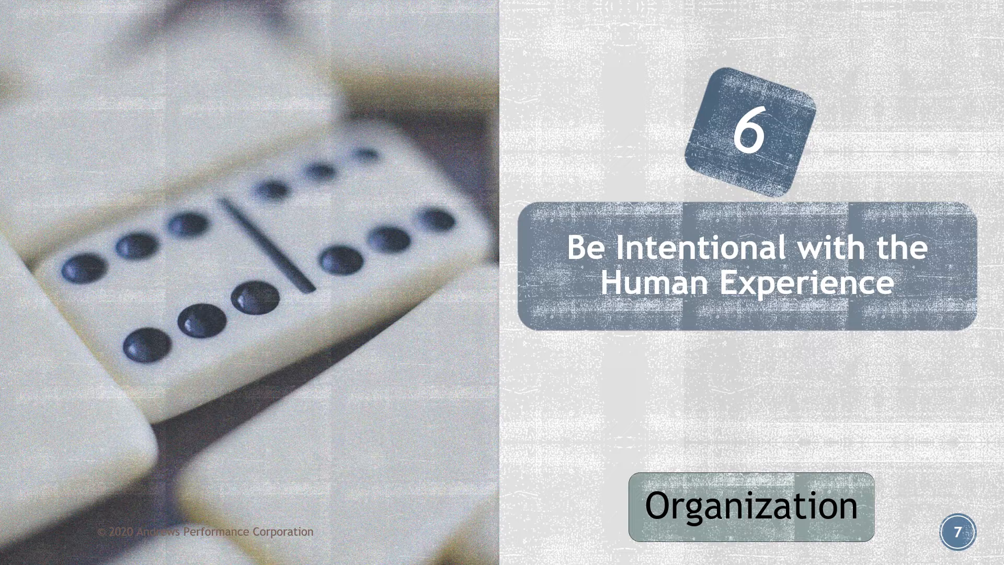
{"action": "key", "text": "Right"}
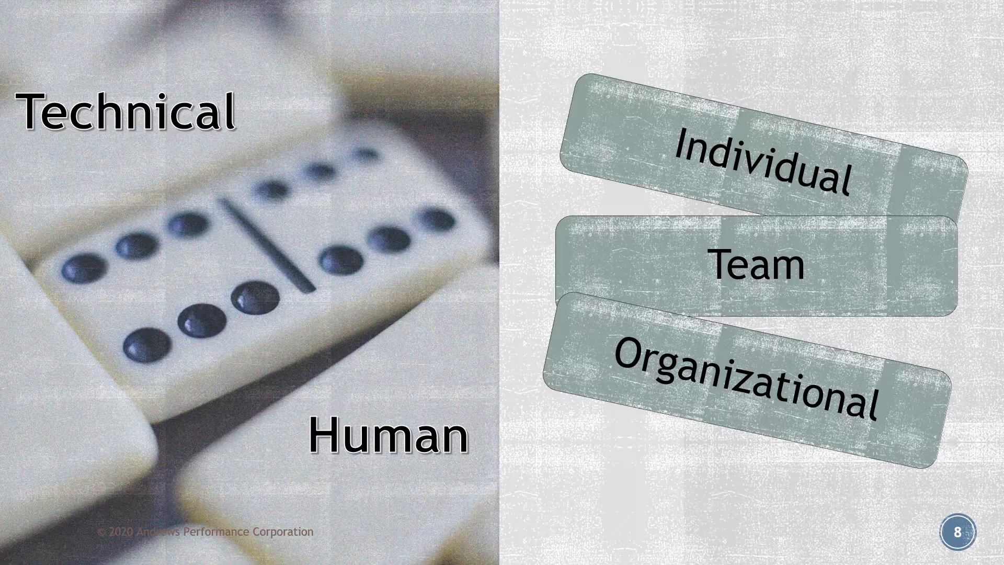
- Advance to the closing What's Next? slide with Access, Book and Connect options
{"action": "key", "text": "Right"}
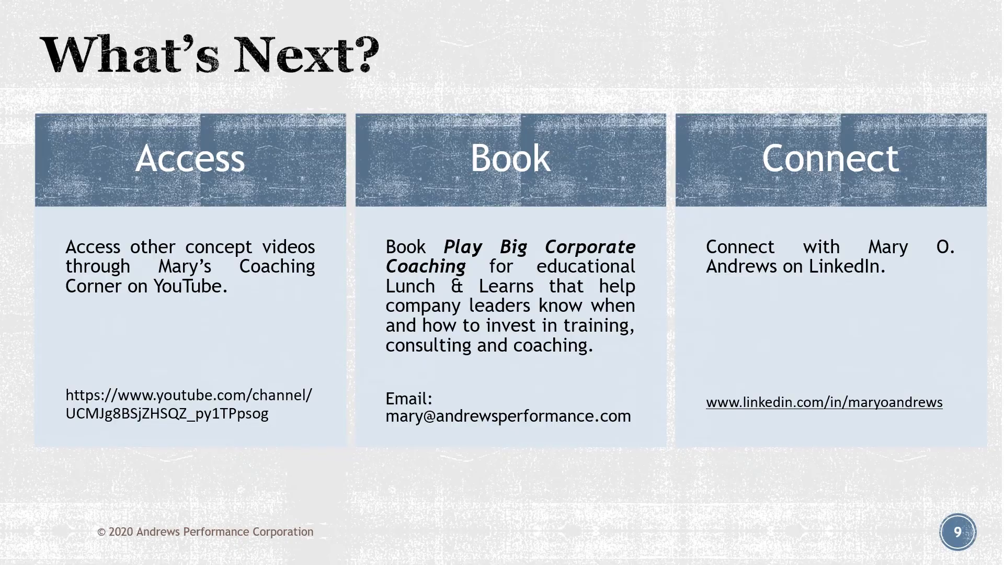